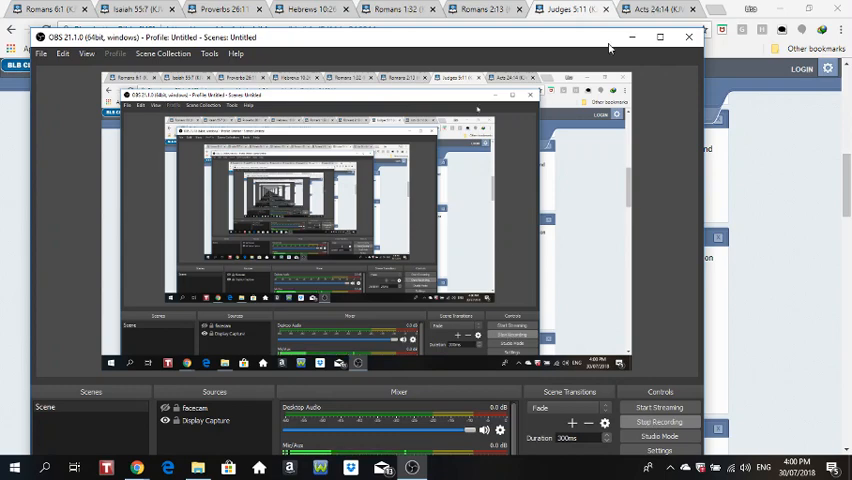
- Minimize OBS so the browser with Judges 5:11–16 (KJV) is in front
{"action": "left_click", "coordinate": [688, 36]}
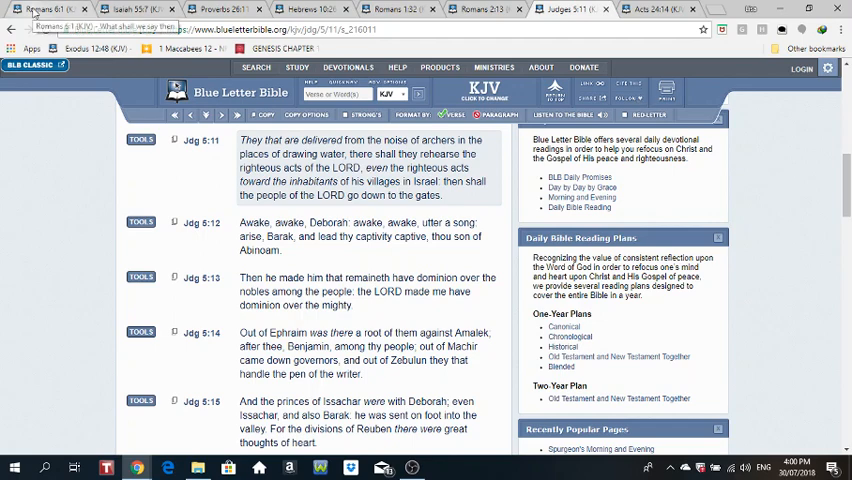
- Switch to the Romans 6:1 (KJV) tab showing verses 1–7
{"action": "left_click", "coordinate": [44, 8]}
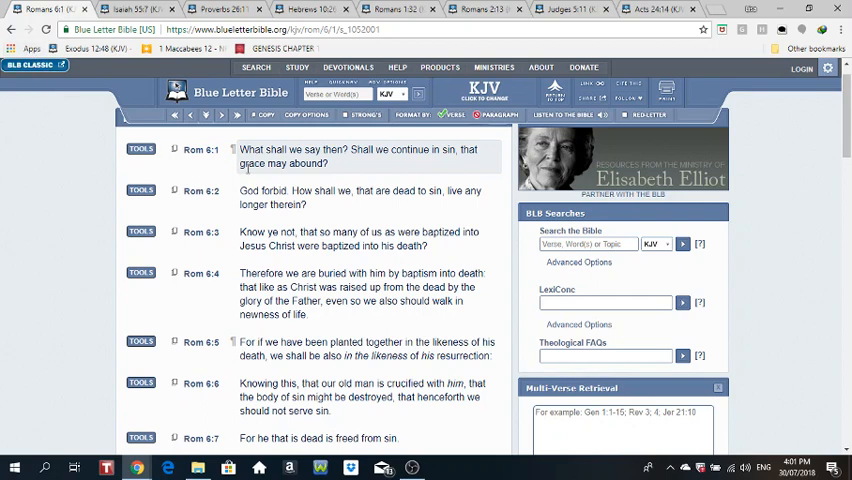
{"action": "mouse_move", "coordinate": [352, 166]}
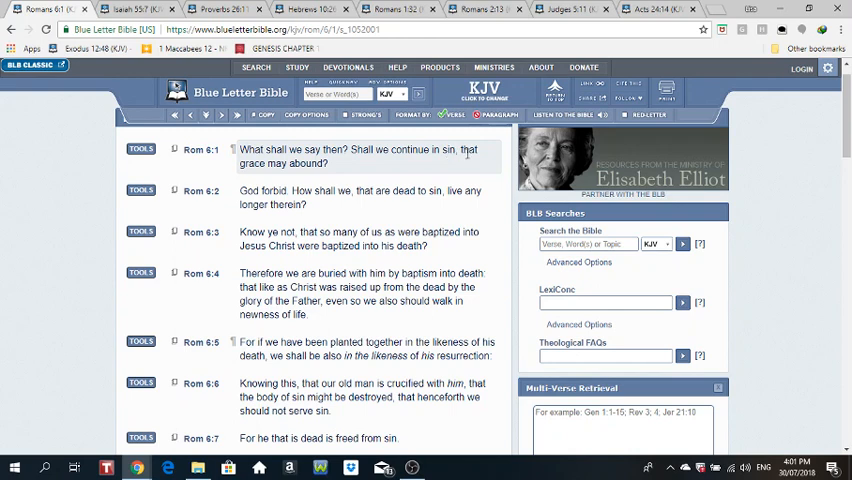
{"action": "mouse_move", "coordinate": [308, 174]}
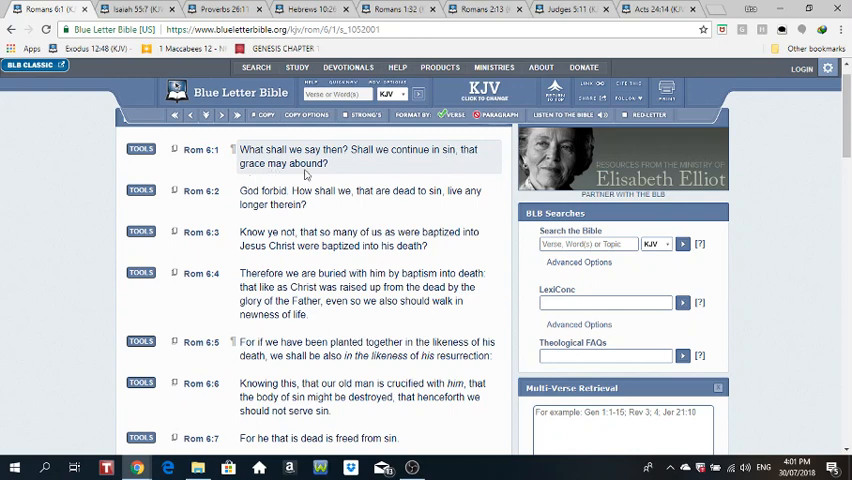
{"action": "mouse_move", "coordinate": [316, 174]}
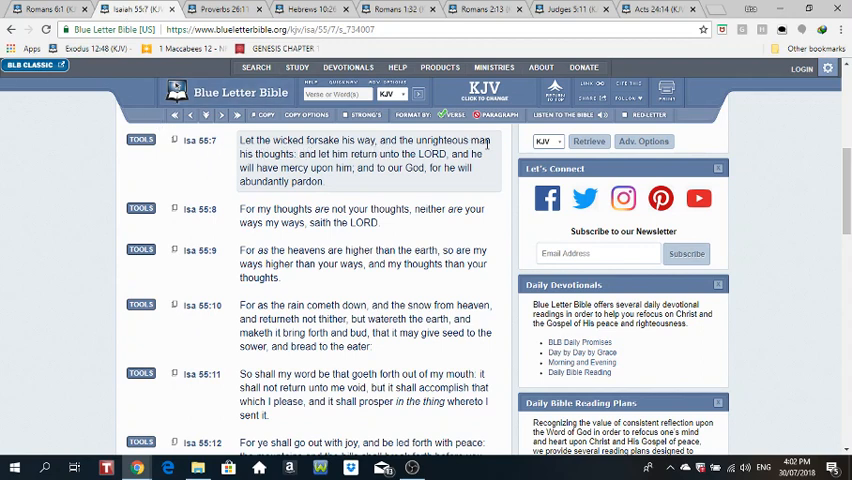
{"action": "mouse_move", "coordinate": [364, 168]}
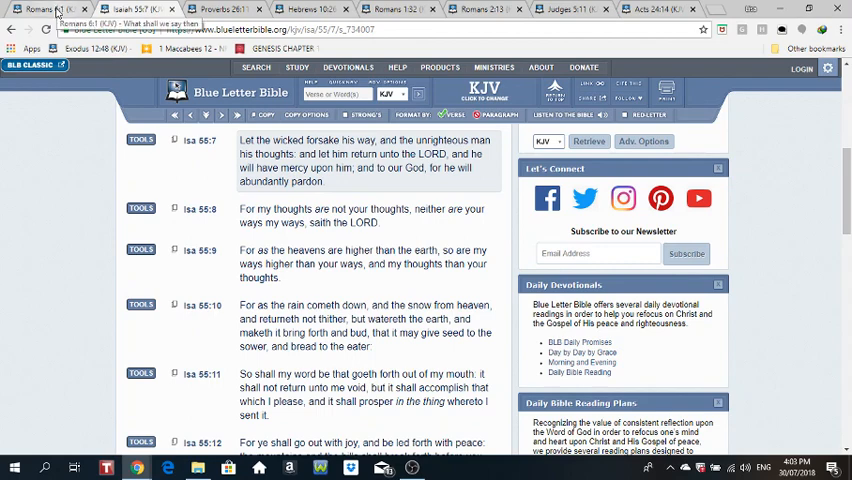
- Return from Isaiah 55:7 to the Romans 6:1 (KJV) tab
{"action": "left_click", "coordinate": [36, 8]}
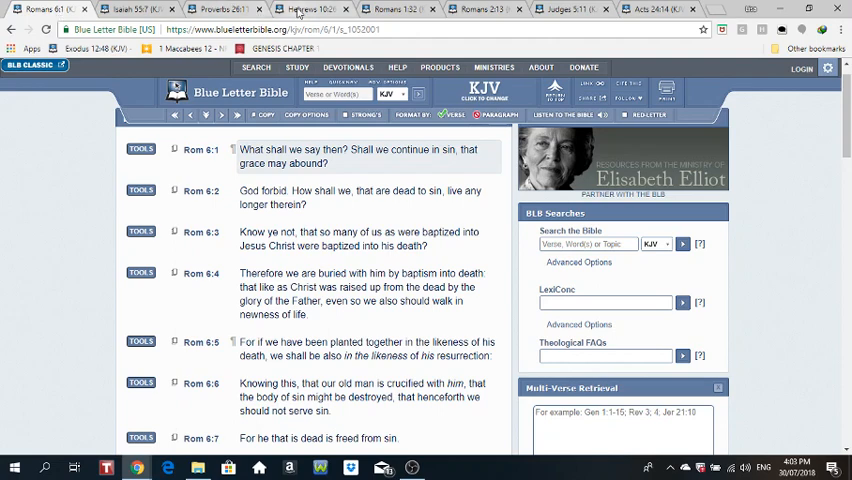
- Switch to the Hebrews 10:26 (KJV) tab showing verses 26–32
{"action": "left_click", "coordinate": [300, 8]}
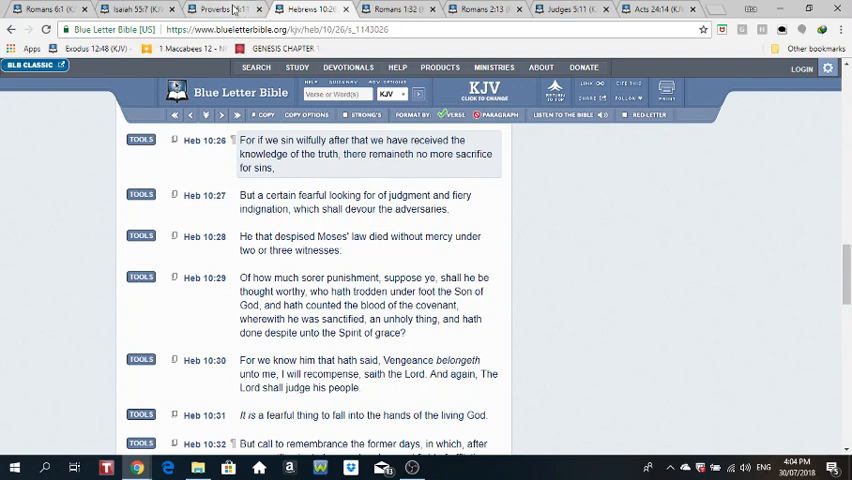
- Show Proverbs 26:11–18 briefly, then return to the Hebrews 10:26 tab
{"action": "left_click", "coordinate": [212, 8]}
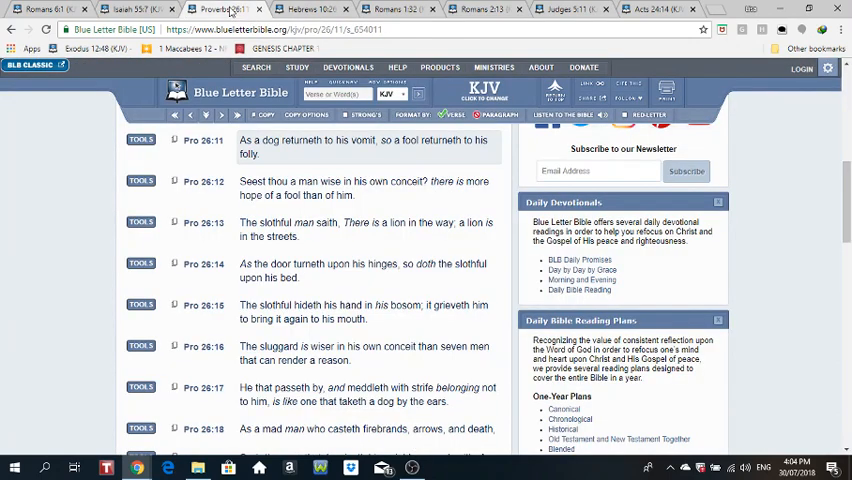
{"action": "mouse_move", "coordinate": [260, 140]}
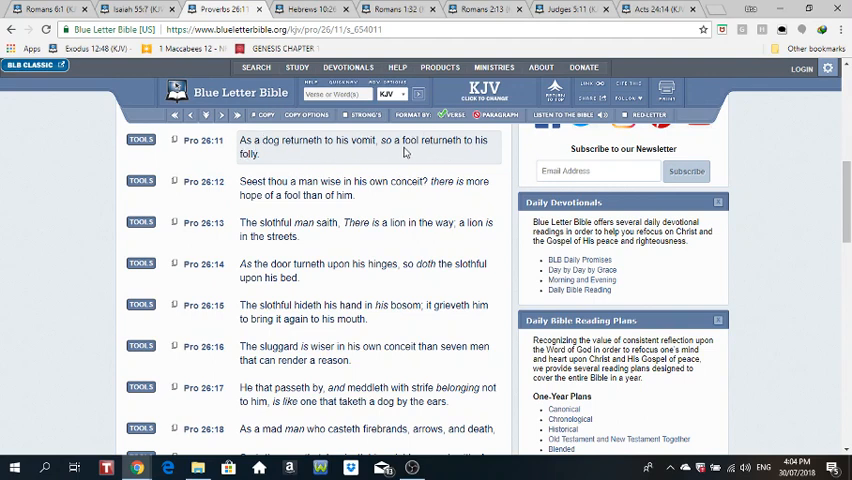
{"action": "mouse_move", "coordinate": [276, 168]}
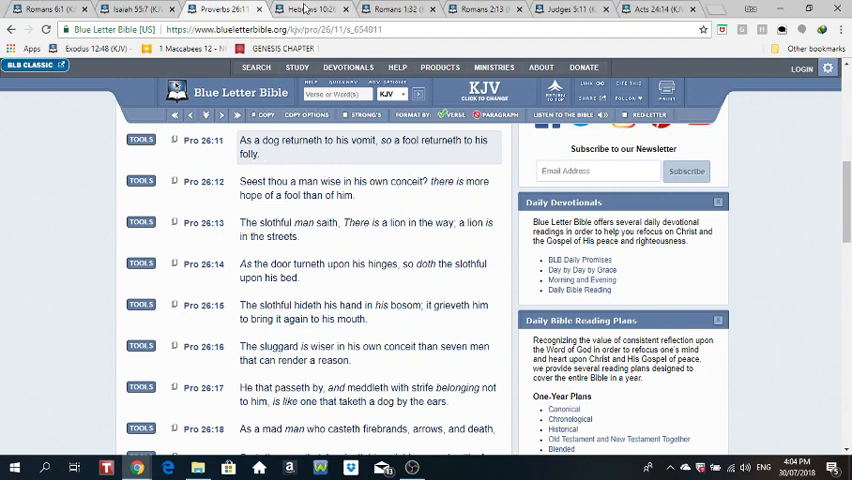
{"action": "mouse_move", "coordinate": [328, 8]}
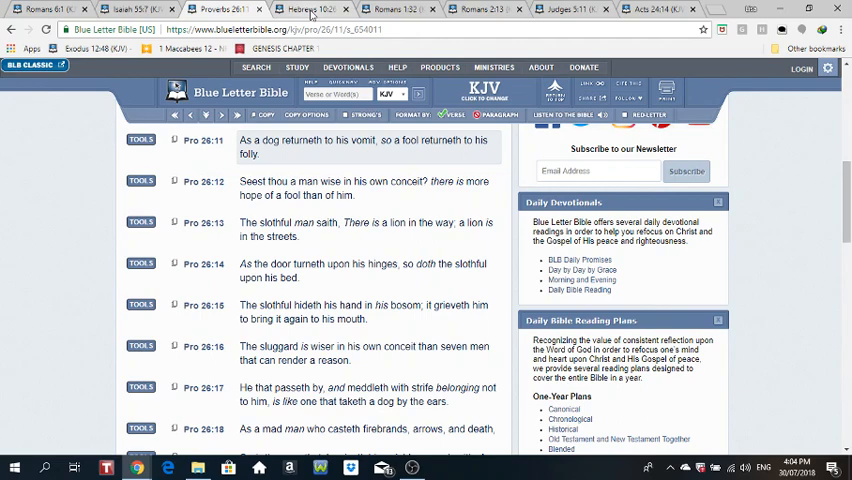
{"action": "left_click", "coordinate": [310, 8]}
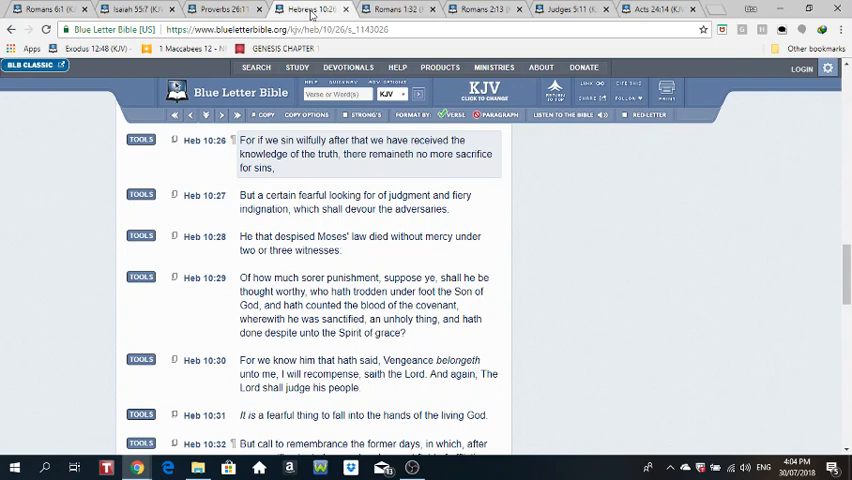
- Switch to the Romans 1:32 (KJV) tab at the end of the chapter
{"action": "left_click", "coordinate": [398, 8]}
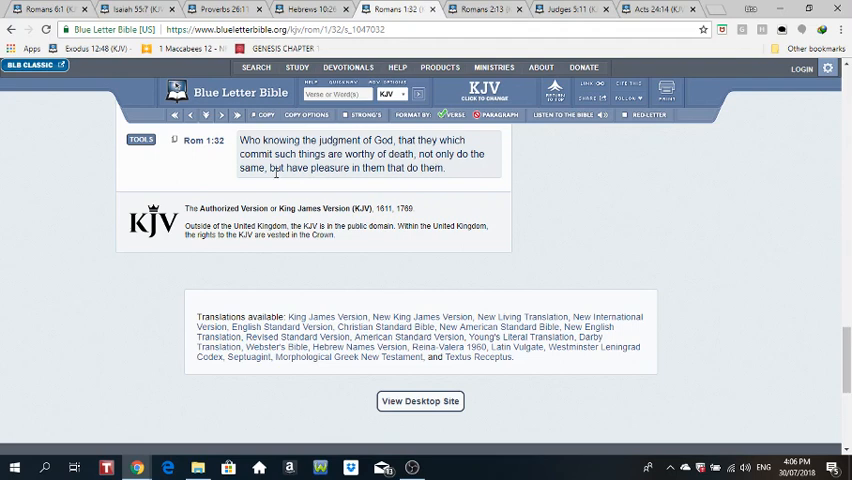
{"action": "mouse_move", "coordinate": [408, 178]}
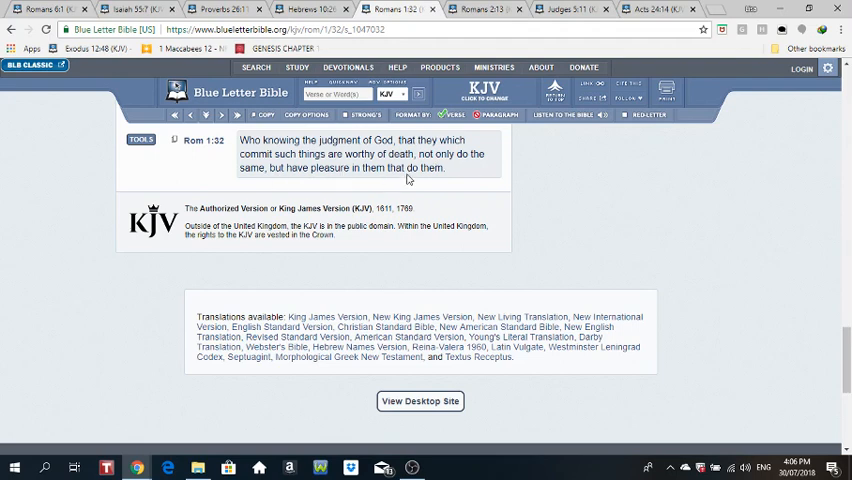
{"action": "mouse_move", "coordinate": [420, 182]}
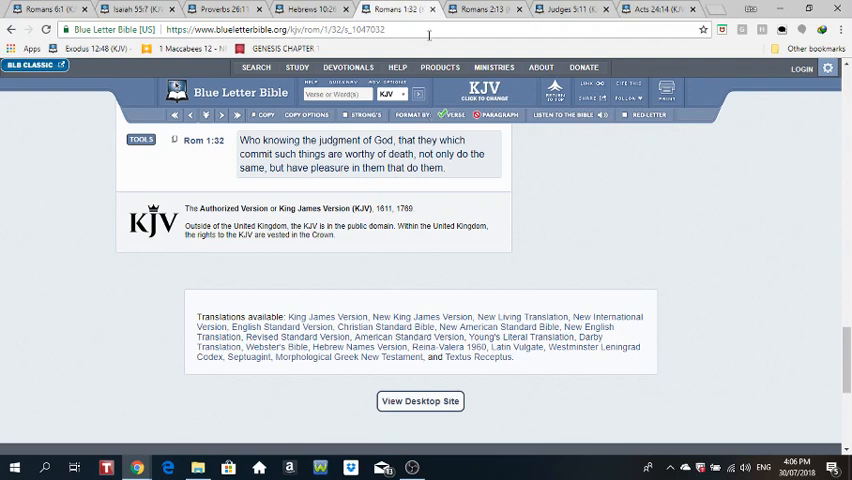
- Switch to the Romans 2:12 (KJV) tab showing verses 12–18
{"action": "left_click", "coordinate": [482, 8]}
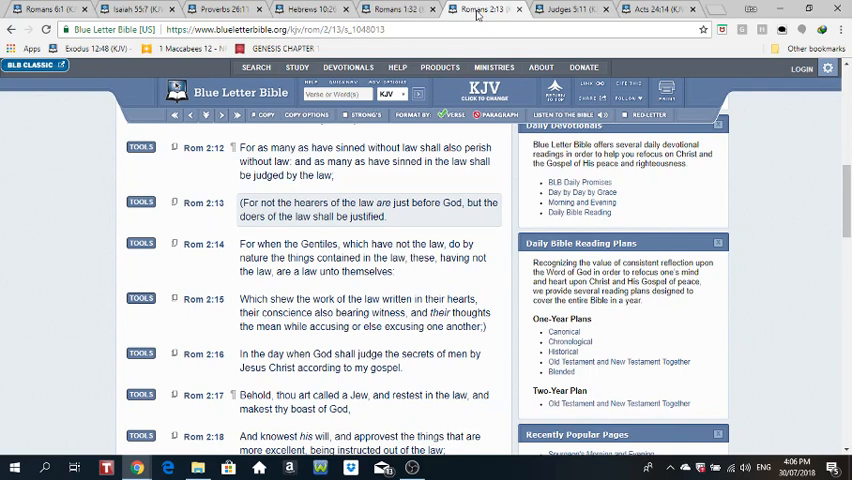
{"action": "mouse_move", "coordinate": [472, 56]}
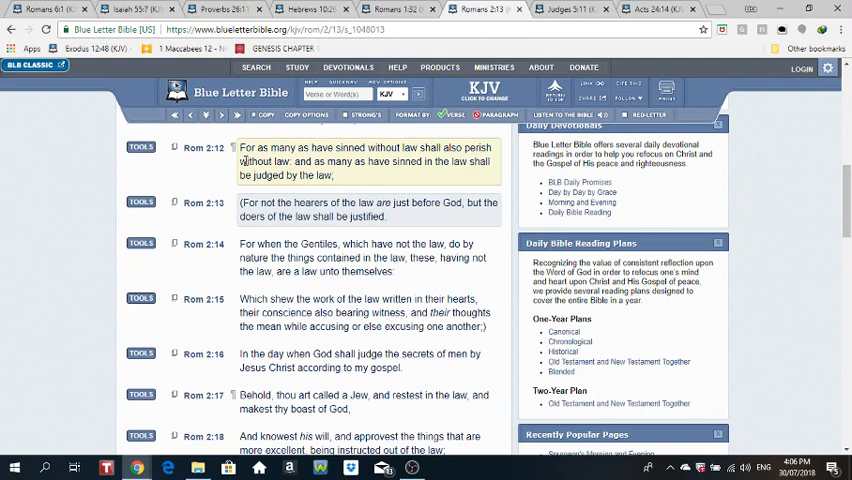
{"action": "mouse_move", "coordinate": [278, 160]}
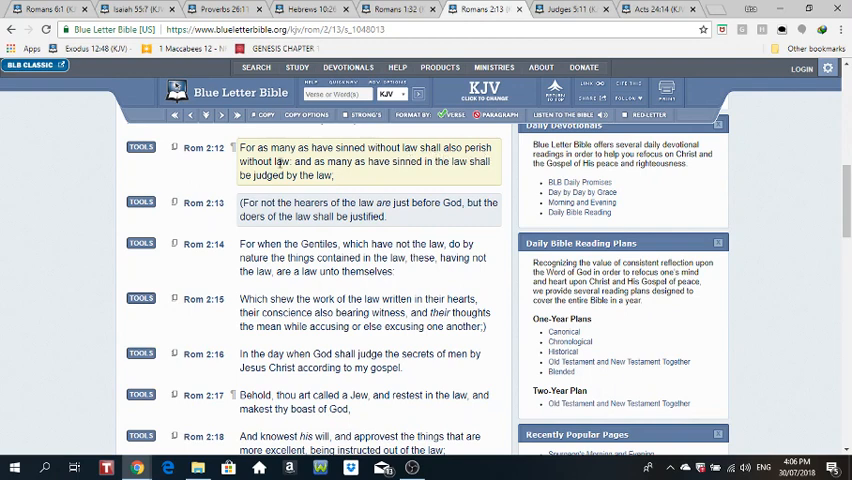
{"action": "mouse_move", "coordinate": [396, 166]}
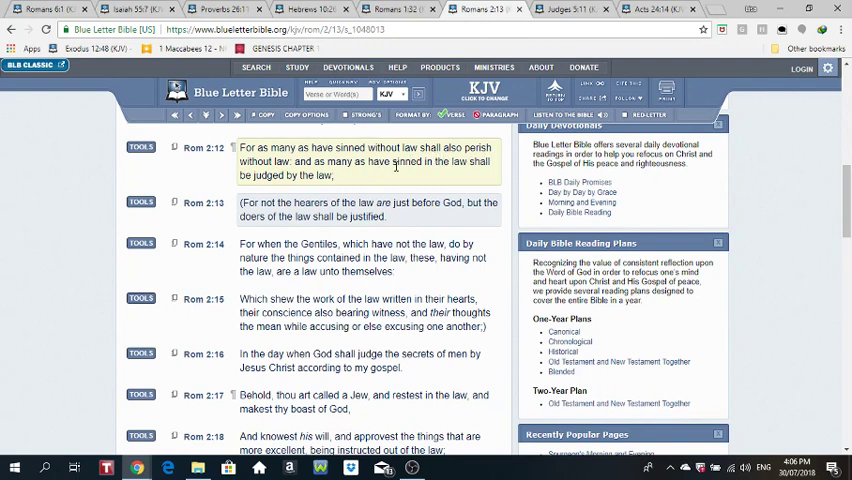
{"action": "mouse_move", "coordinate": [452, 176]}
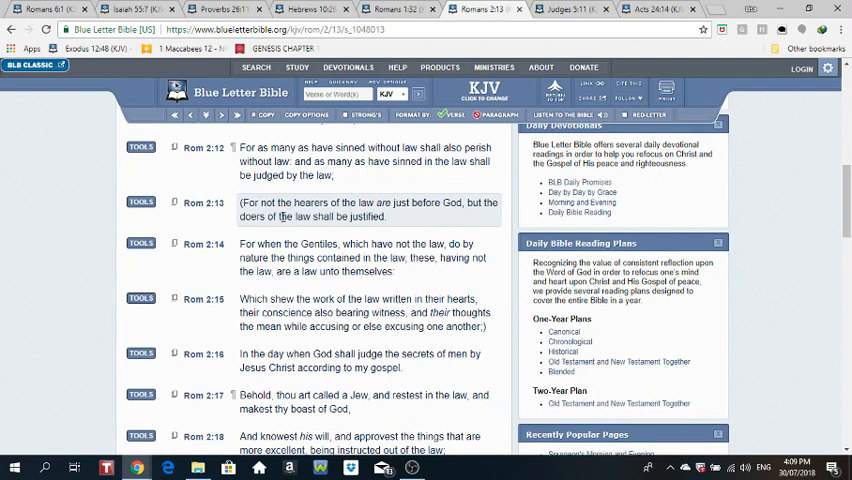
{"action": "mouse_move", "coordinate": [350, 228]}
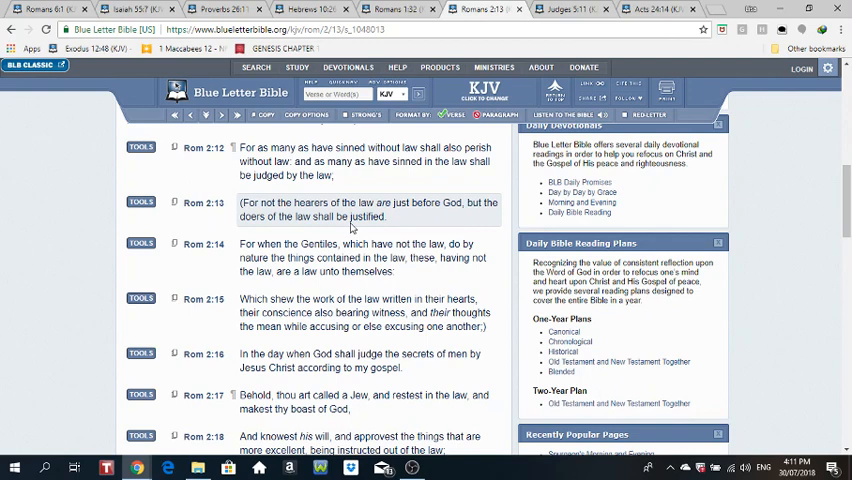
{"action": "mouse_move", "coordinate": [436, 144]}
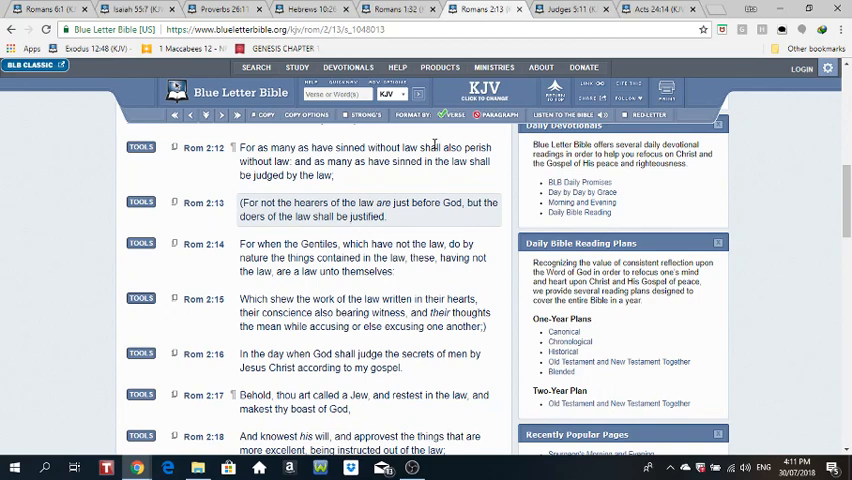
- Switch to the Judges 5:11 (KJV) tab showing verses 11–16
{"action": "left_click", "coordinate": [564, 8]}
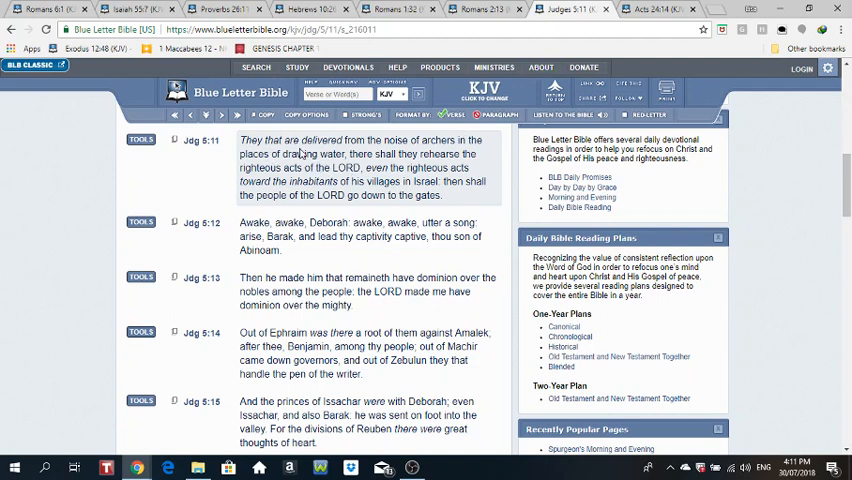
{"action": "mouse_move", "coordinate": [442, 152]}
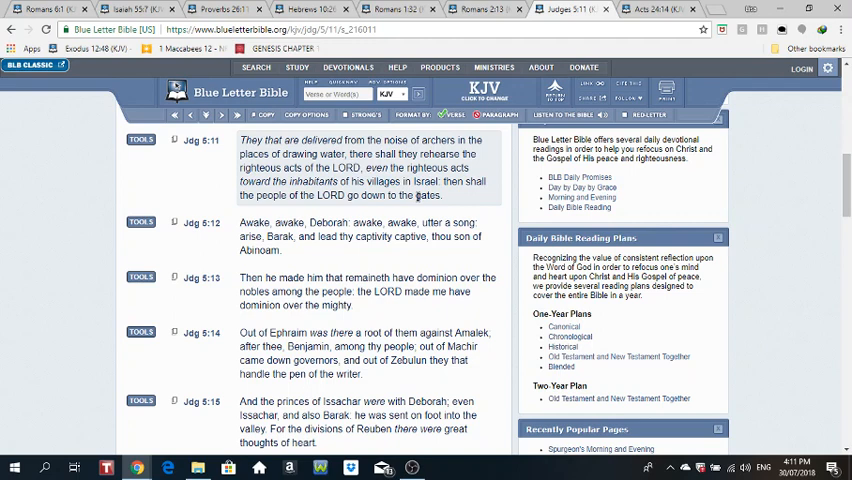
{"action": "mouse_move", "coordinate": [498, 152]}
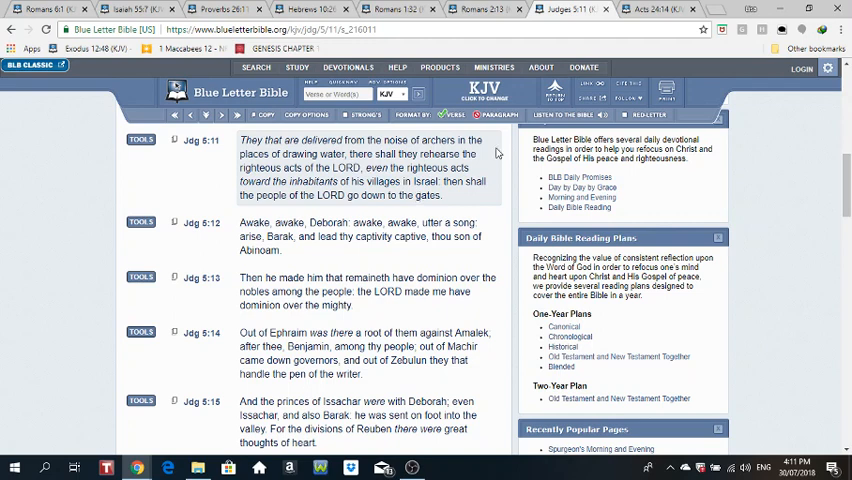
- Switch to the Acts 24:16 (KJV) tab showing verses 15–22
{"action": "left_click", "coordinate": [650, 8]}
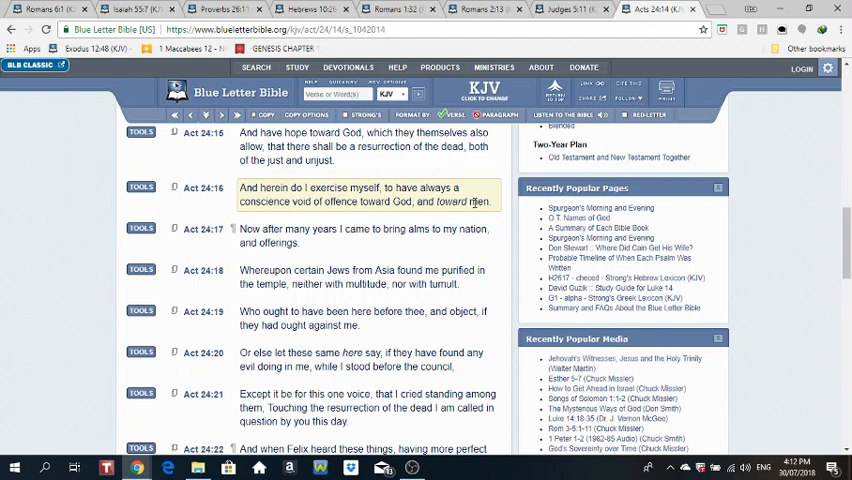
- Scroll up Acts 24 so verses 12–19, including verse 14, are visible
{"action": "scroll", "scroll_direction": "up", "scroll_amount": 3}
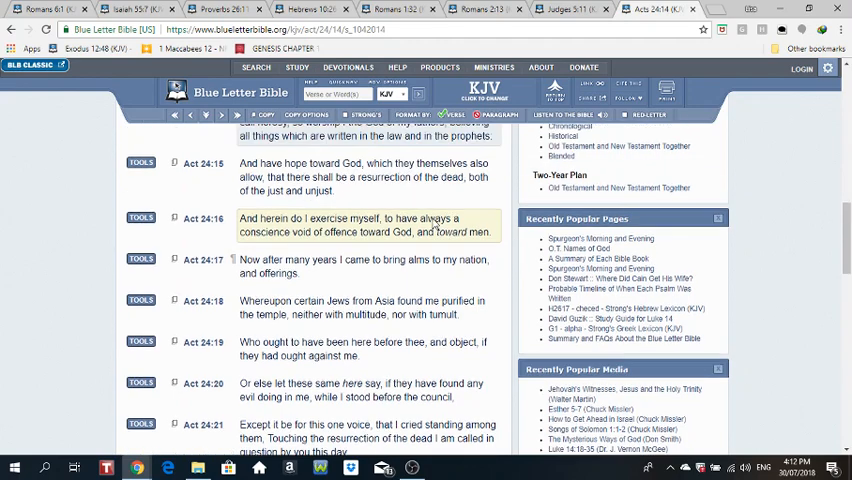
{"action": "scroll", "scroll_direction": "up", "scroll_amount": 3}
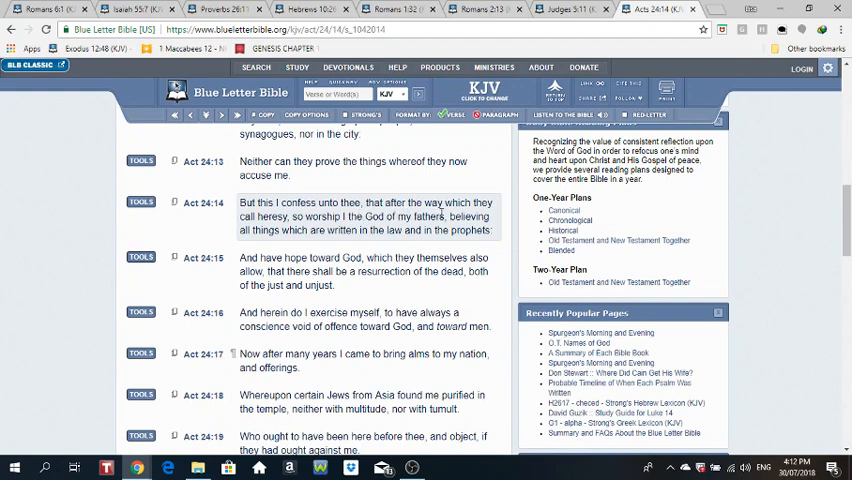
{"action": "mouse_move", "coordinate": [304, 212]}
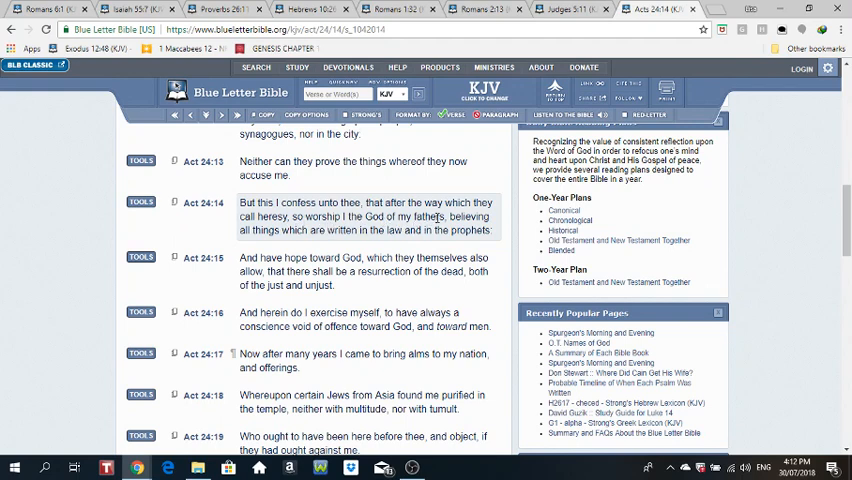
{"action": "mouse_move", "coordinate": [256, 244]}
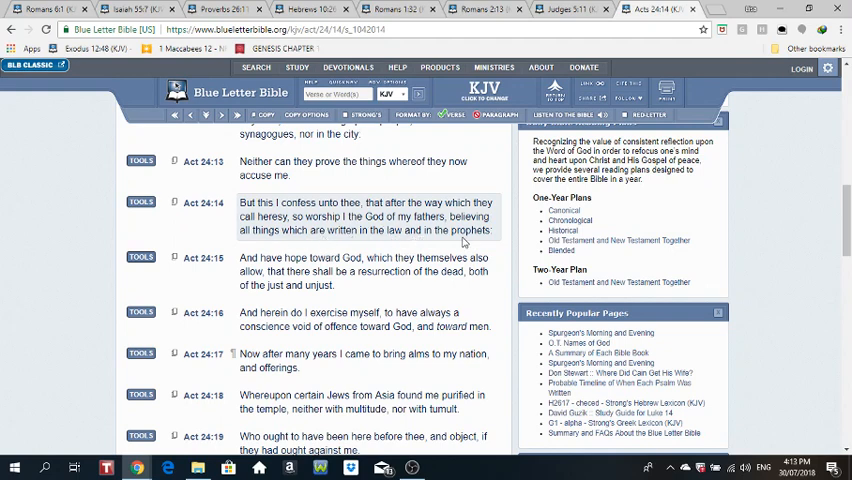
{"action": "mouse_move", "coordinate": [412, 244]}
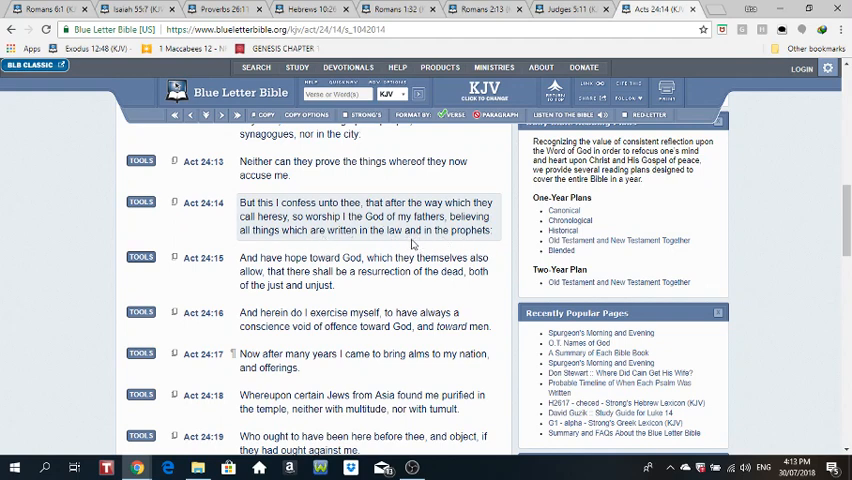